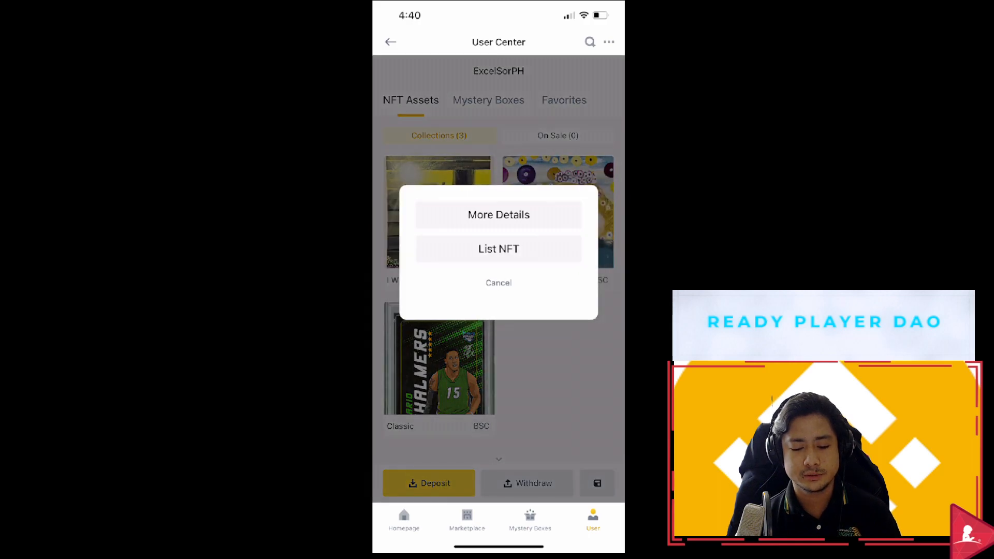
- Open the Mario Chalmers Classic NFT's More Details page and scroll down through it
{"action": "left_click", "coordinate": [498, 248]}
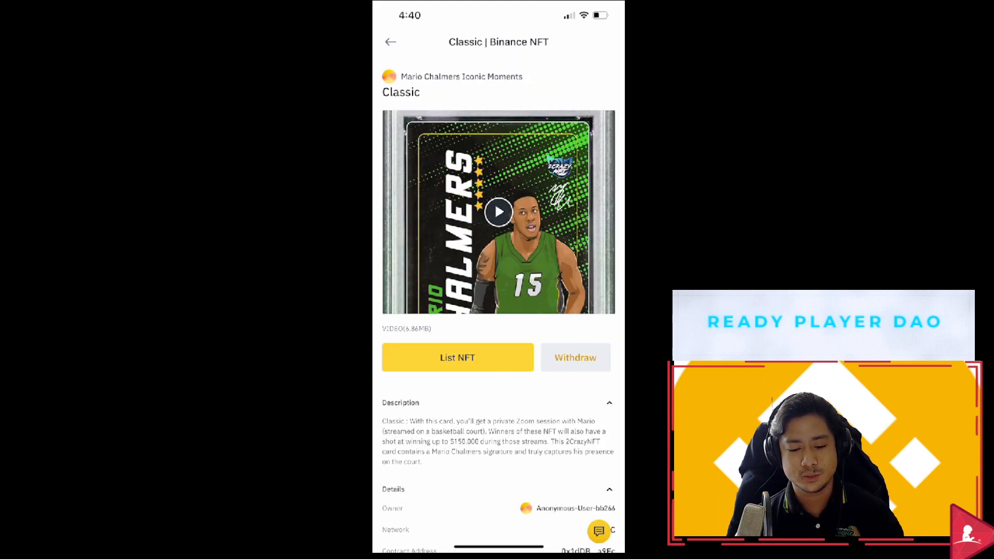
{"action": "scroll", "scroll_direction": "down", "scroll_amount": 3}
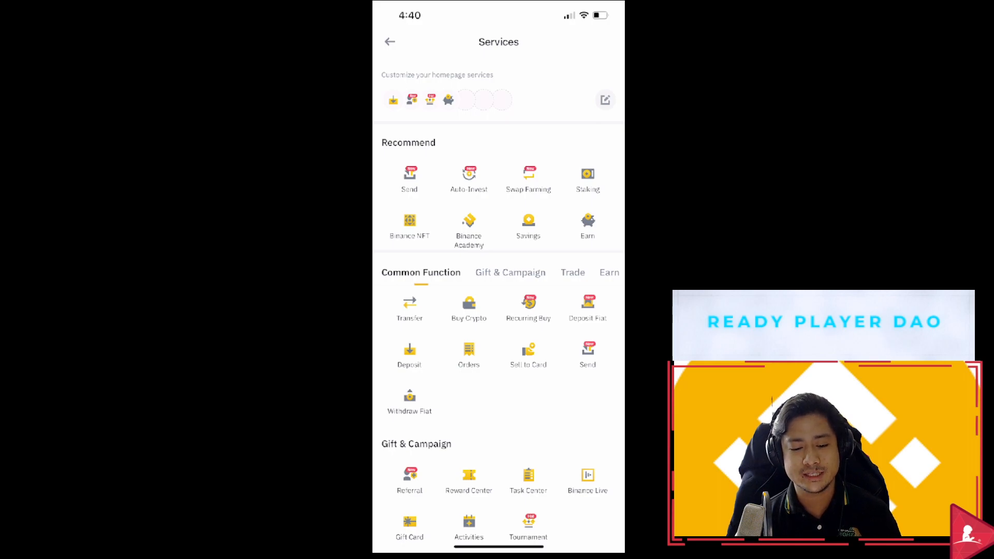
- Go back from the Services list to the Binance home screen with market prices
{"action": "left_click", "coordinate": [390, 41]}
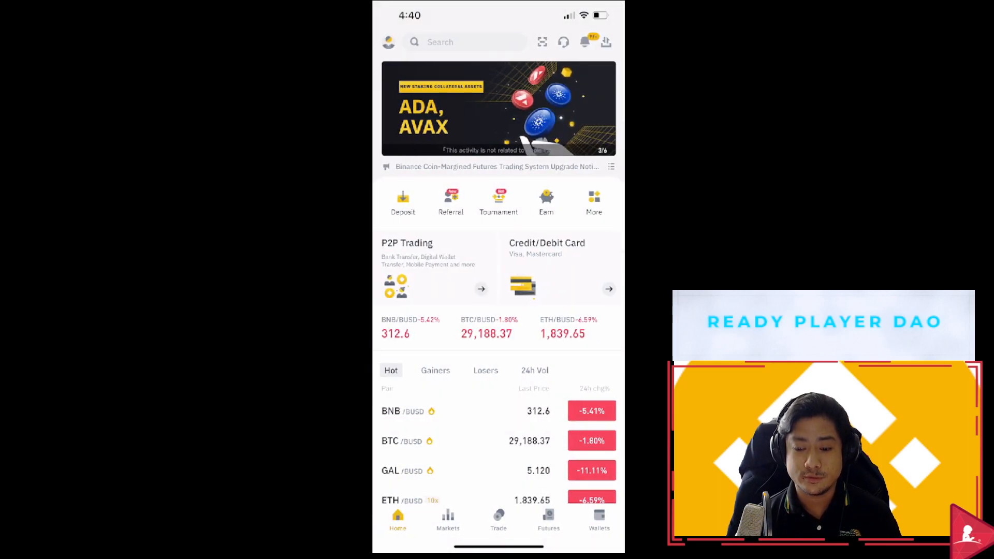